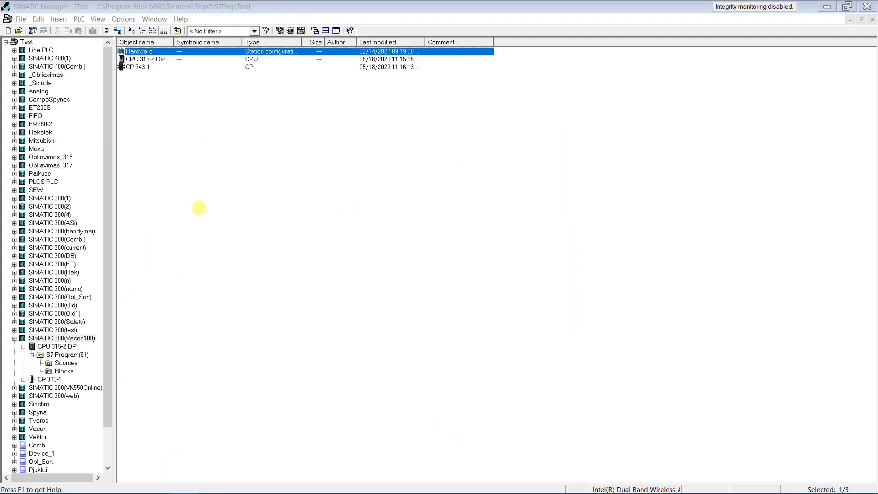
mouse_move(200, 175)
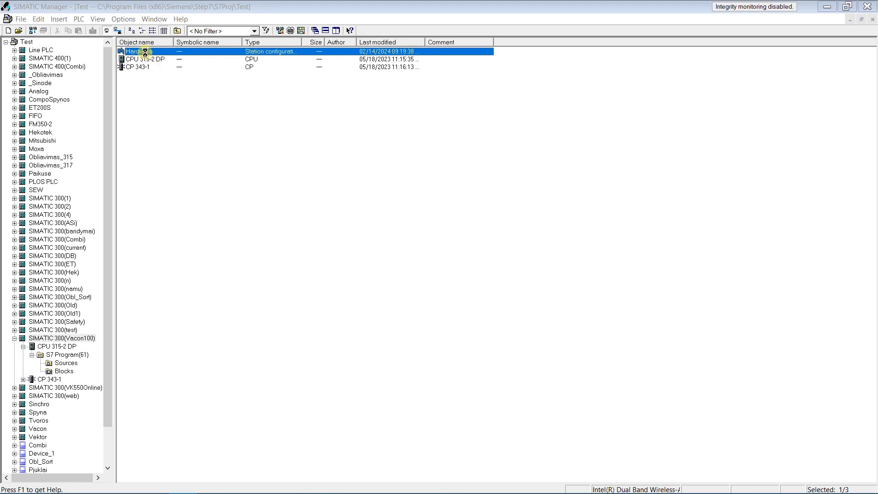
Double-click the Vacon100 station's Hardware object to launch HW Config.
double_click(138, 50)
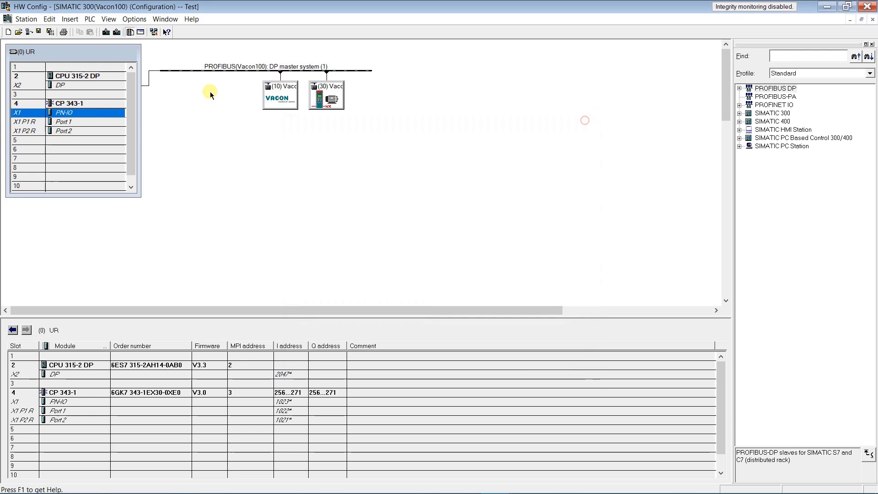
click(90, 18)
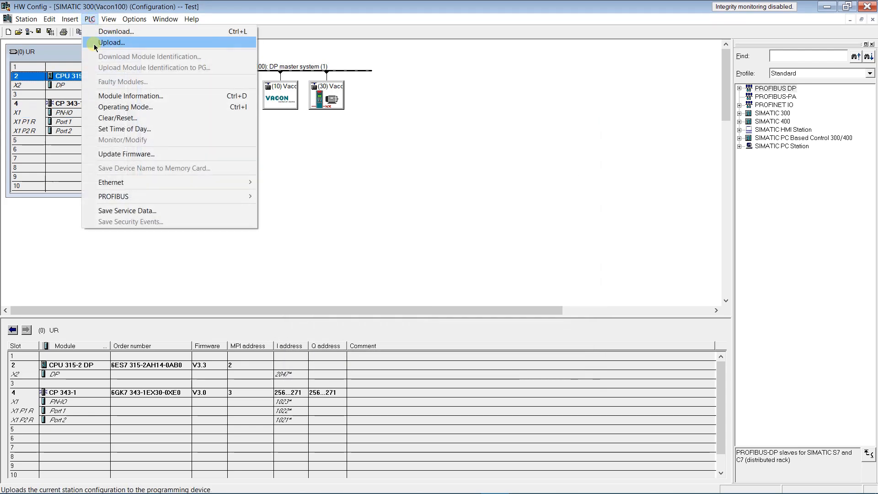
click(110, 42)
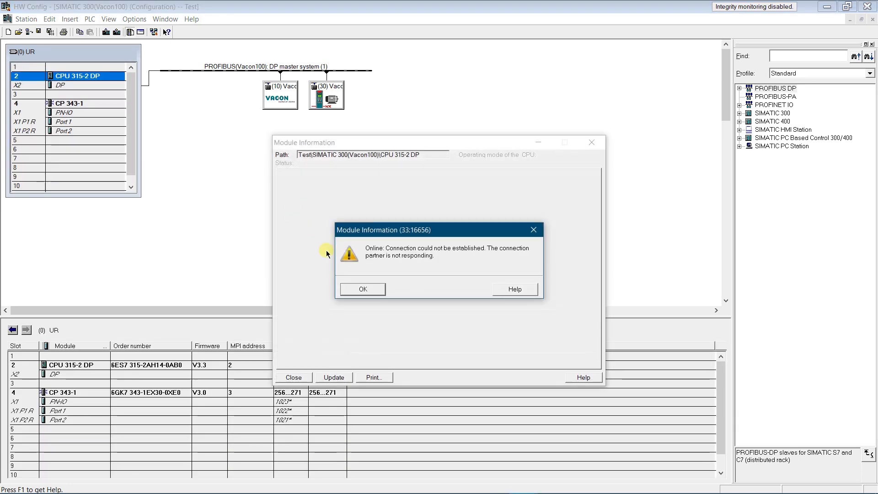
click(362, 289)
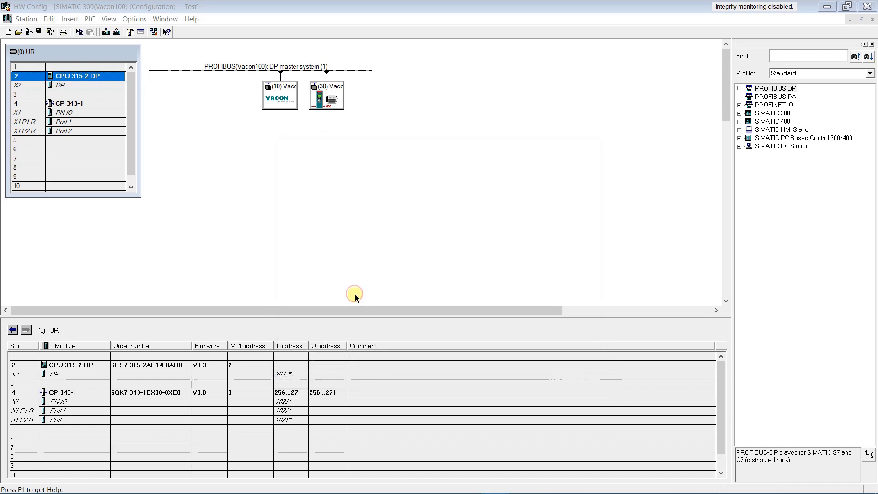
mouse_move(490, 200)
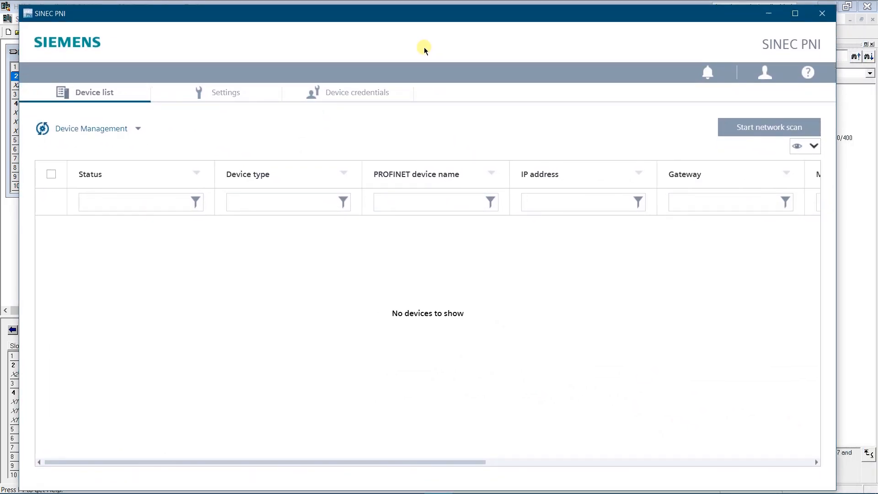
Run a SINEC PNI network scan, which detects cp-343-1-lean at 192.168.0.10.
click(769, 127)
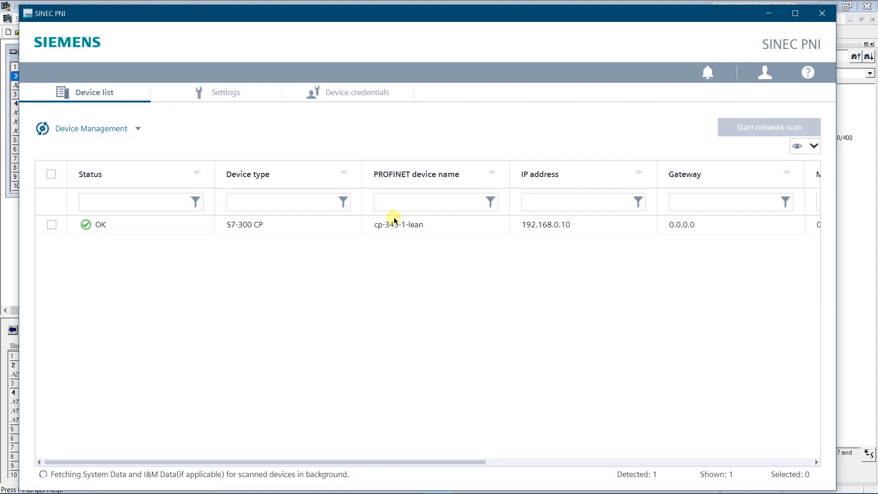
mouse_move(453, 241)
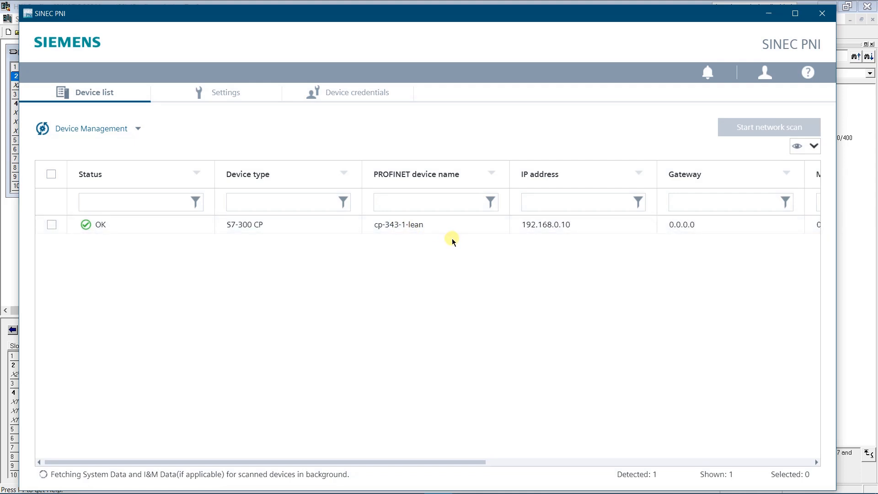
mouse_move(326, 27)
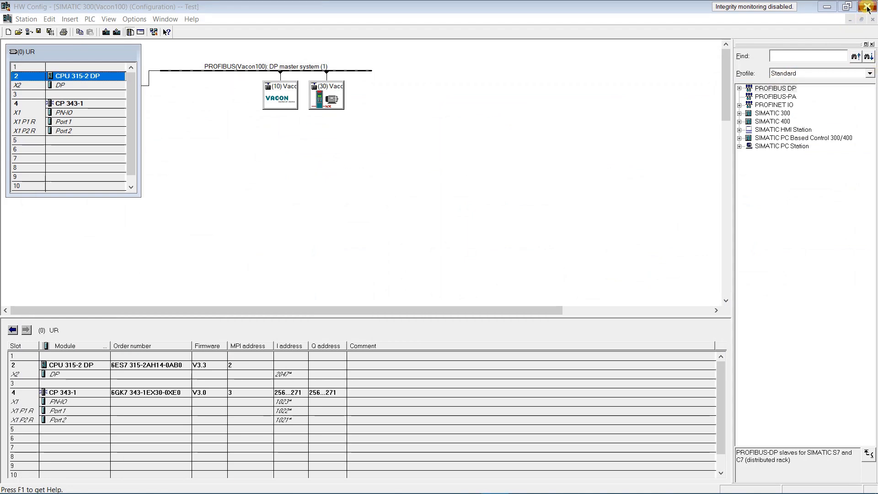
Close HW Config and save 192.168.0.10 as the S7 Program's access address.
click(872, 6)
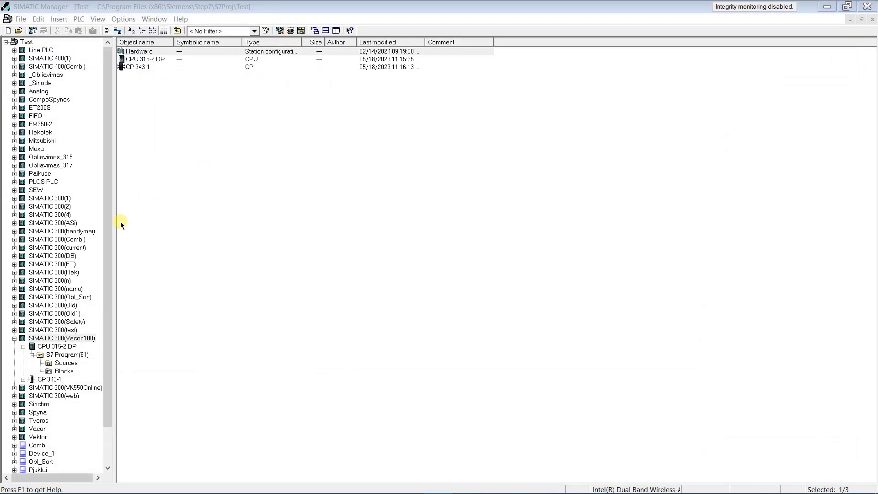
click(70, 354)
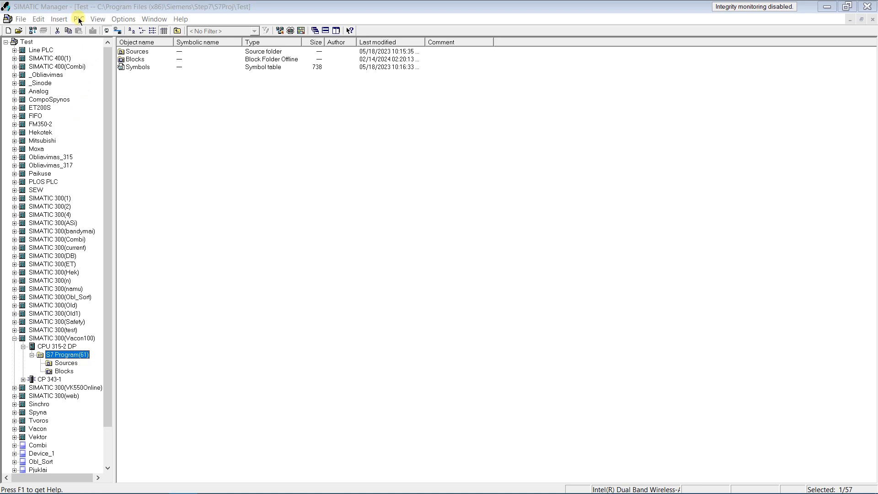
click(78, 18)
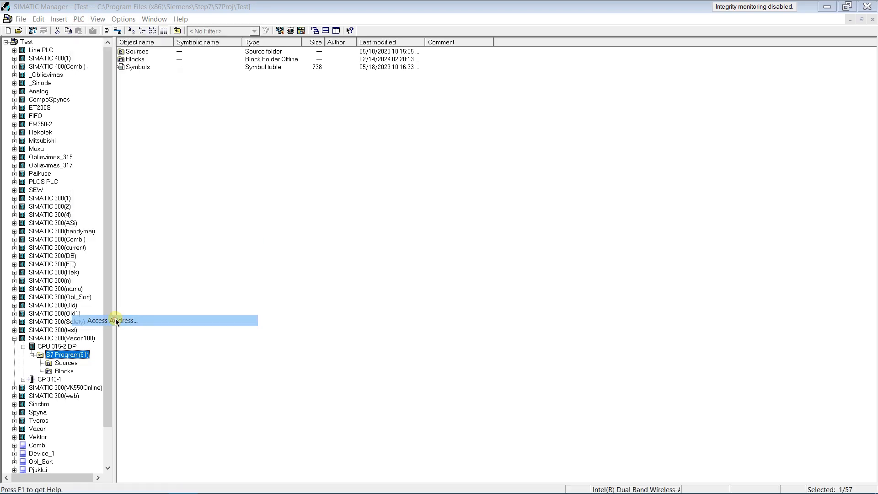
click(112, 320)
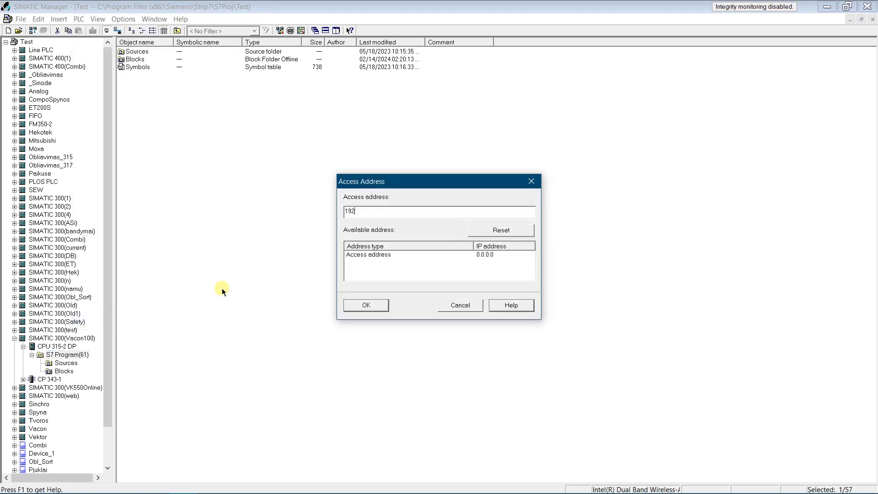
text(.168.0.)
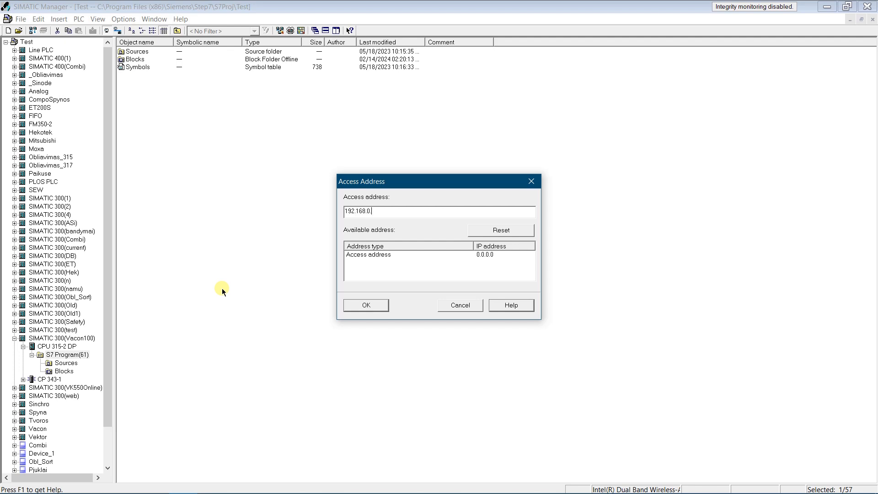
click(366, 304)
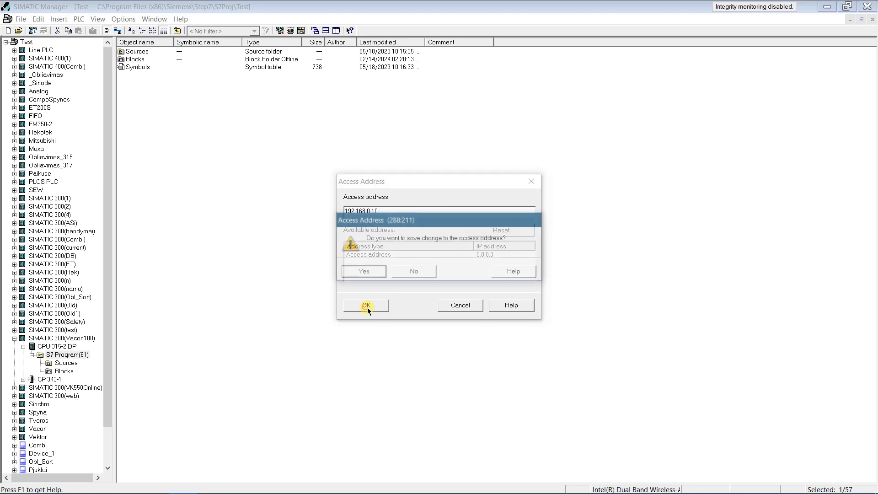
click(363, 271)
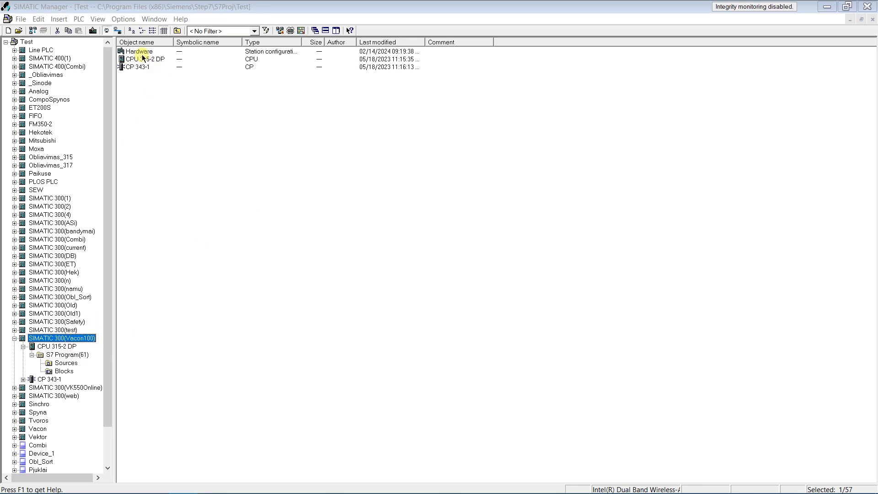
Reopen HW Config and view the CP 343-1 PN-IO address 192.168.0.100.
double_click(138, 51)
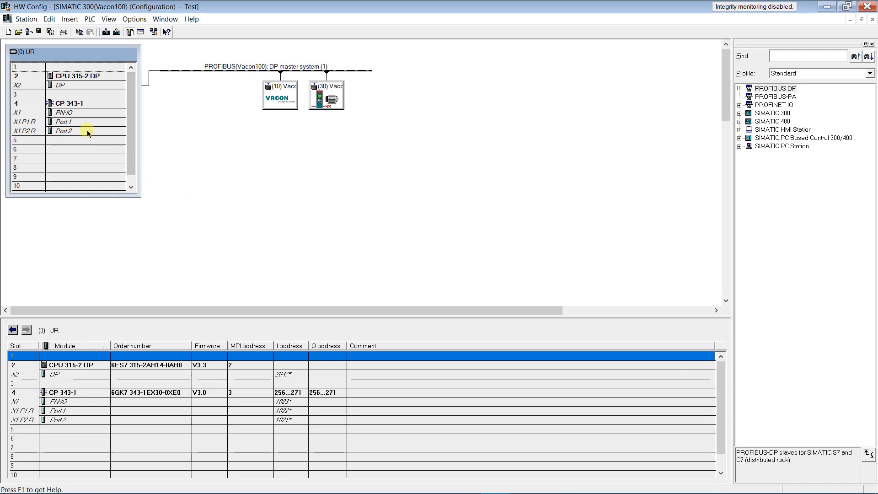
double_click(62, 113)
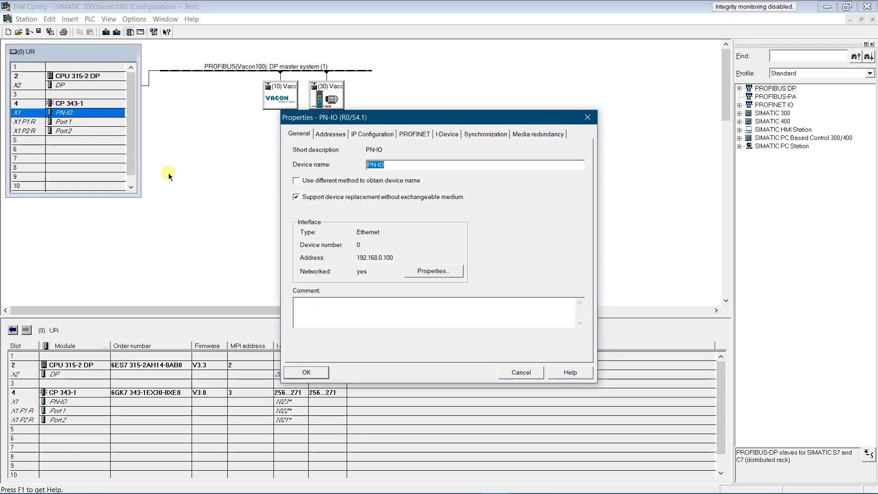
mouse_move(504, 189)
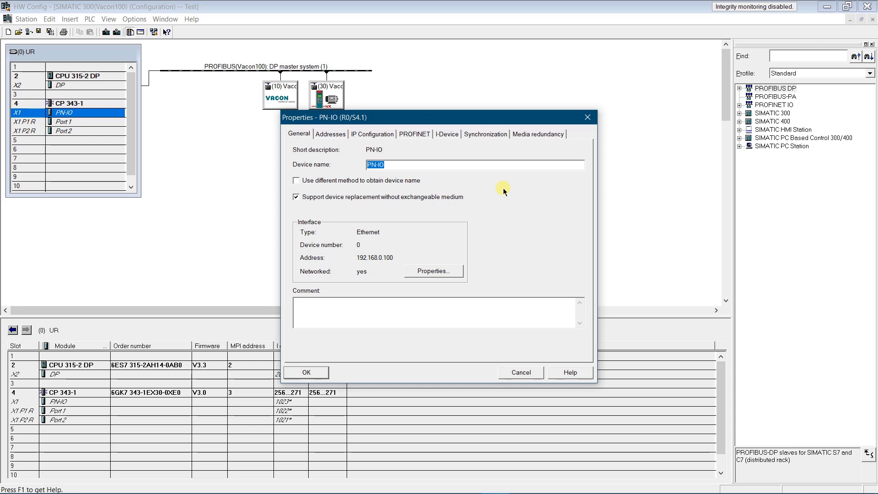
mouse_move(564, 144)
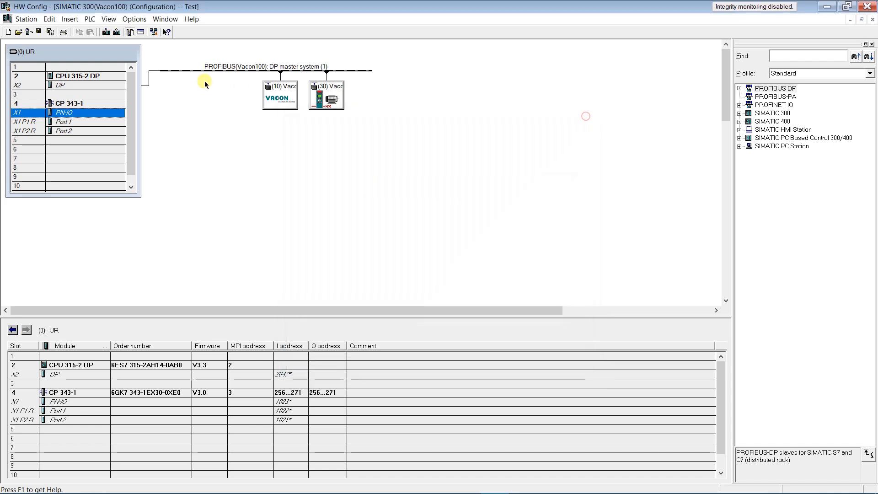
click(89, 19)
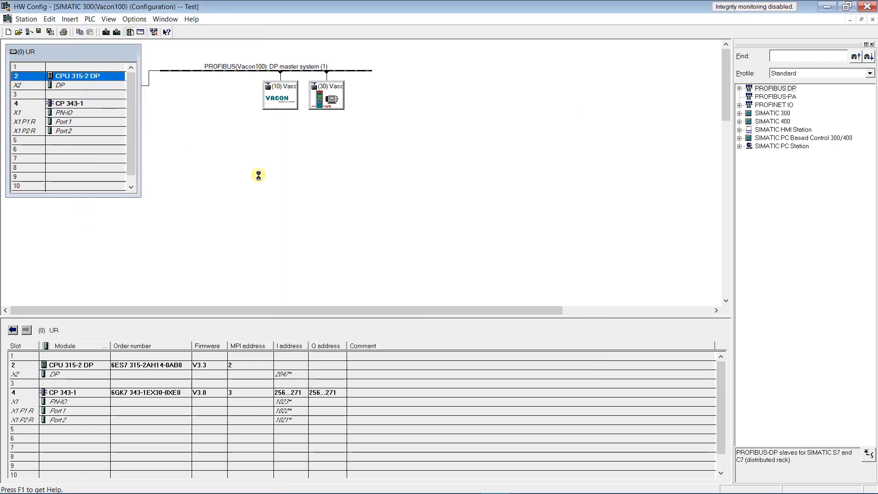
Review the CPU 315-2 DP's Scan Cycle Time, Time System and Communication tabs, then close.
double_click(84, 76)
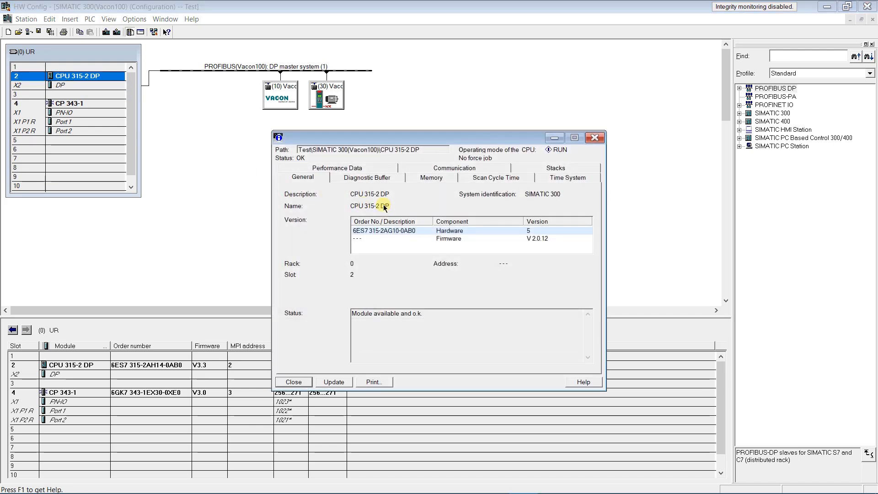
click(367, 177)
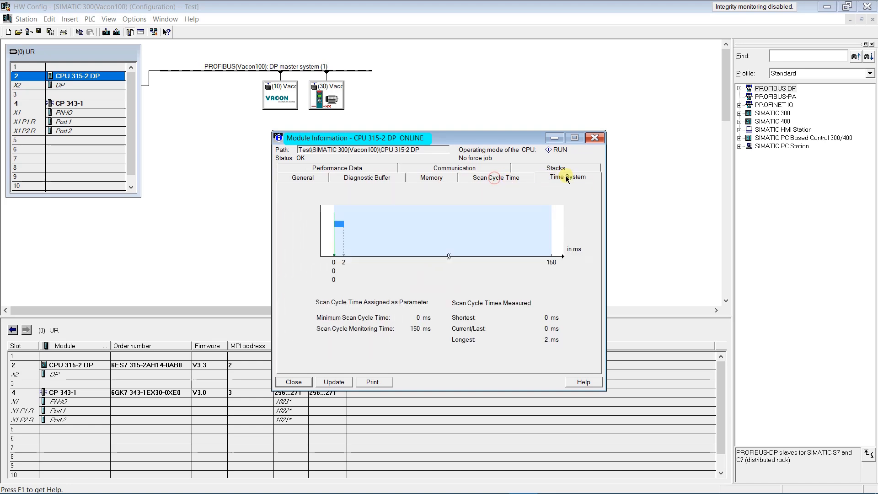
click(568, 177)
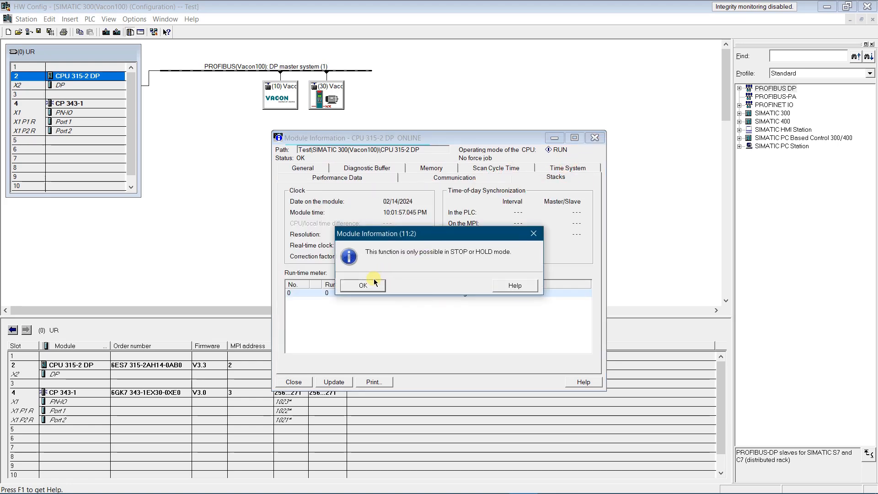
click(364, 286)
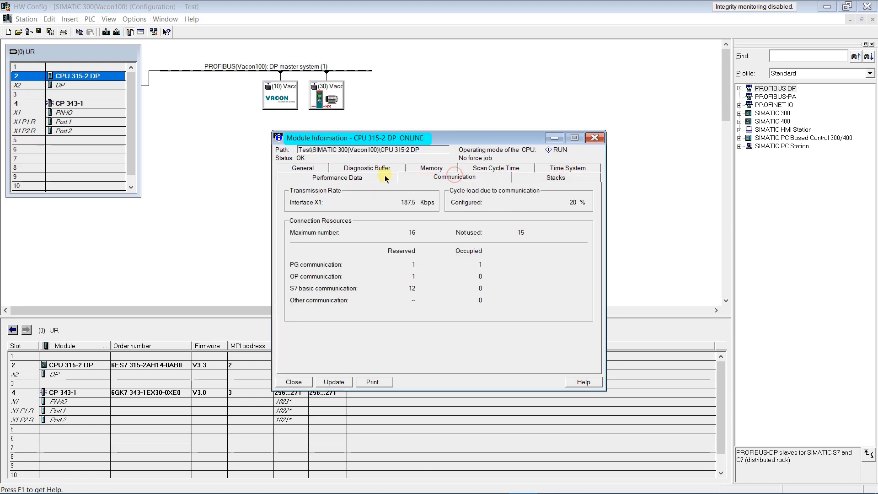
click(302, 168)
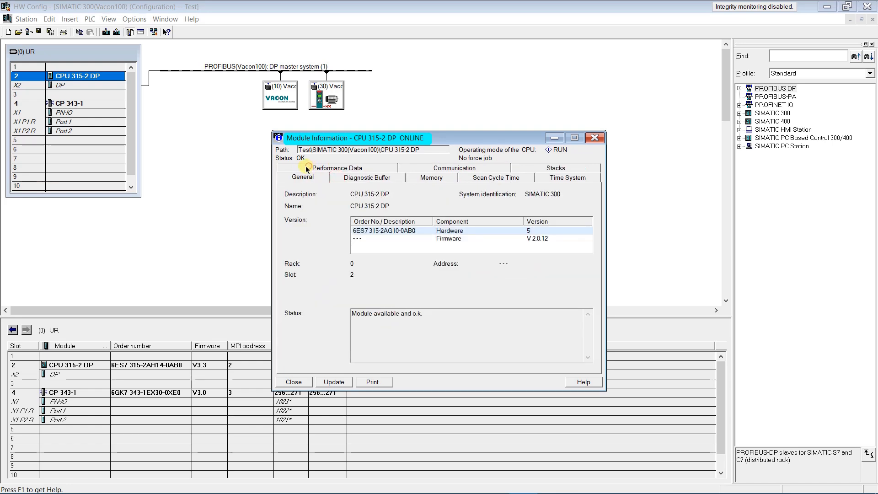
click(293, 382)
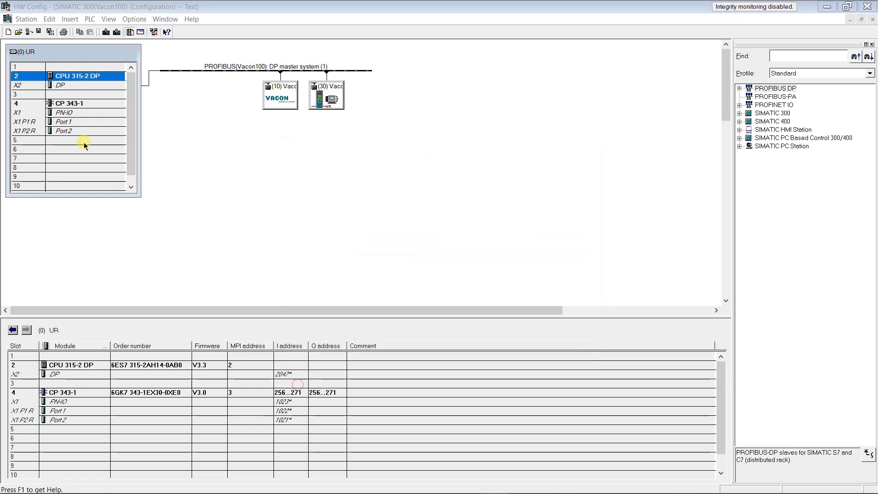
View Module Information for the CP 343-1 in slot 4, acknowledge the notice, and close.
click(89, 19)
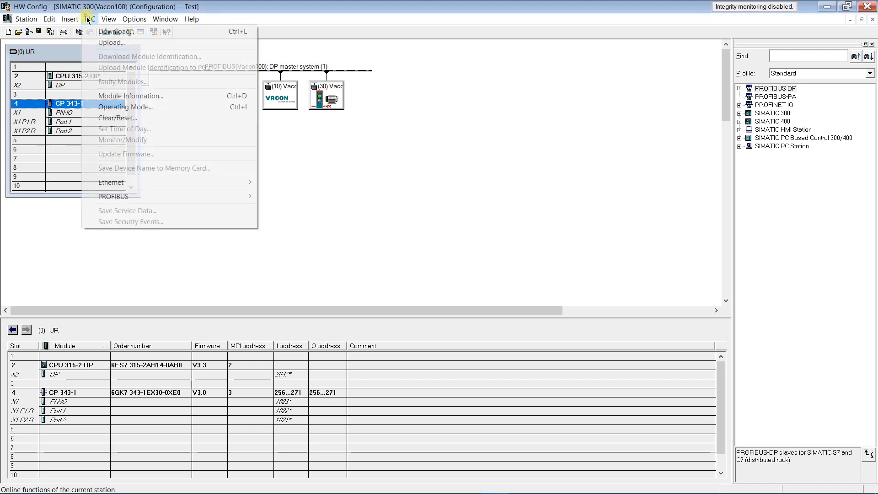
click(130, 96)
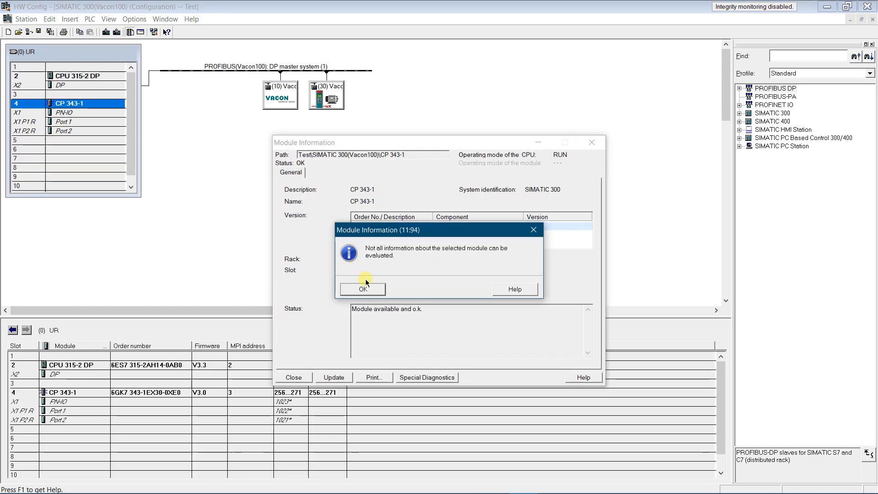
click(362, 289)
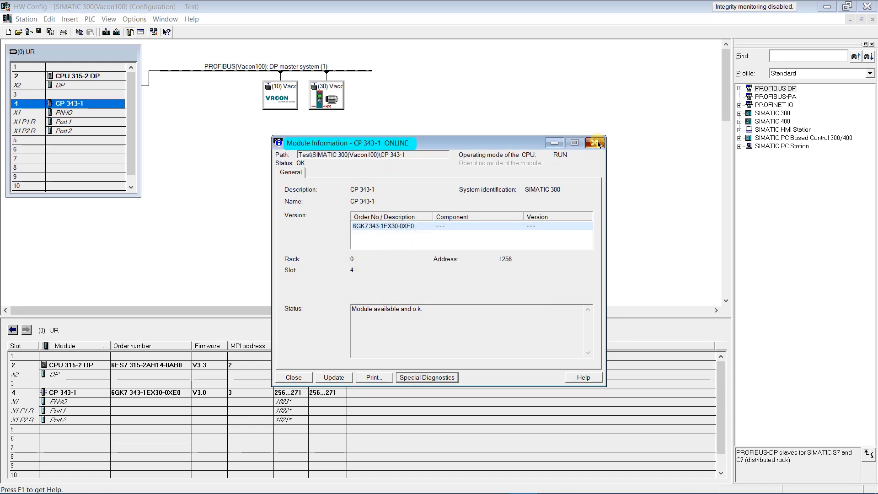
click(596, 143)
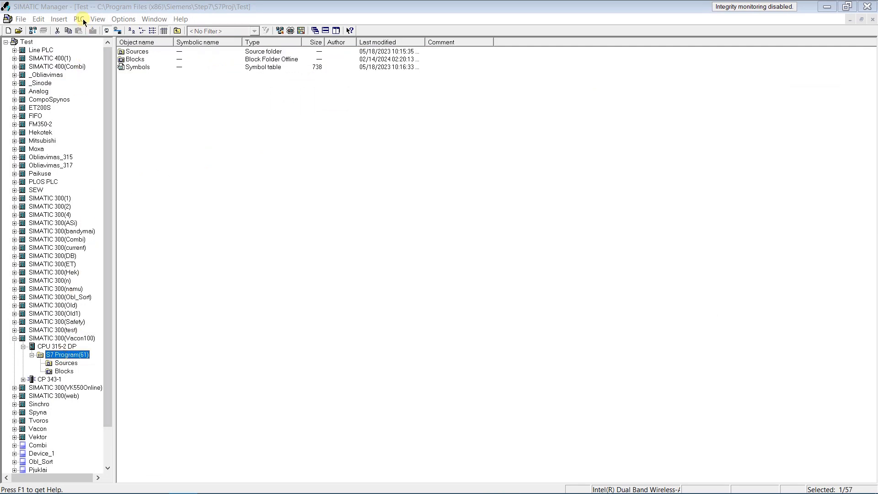
Reset and save the S7 Program's access address, then select the Vacon100 station.
click(78, 18)
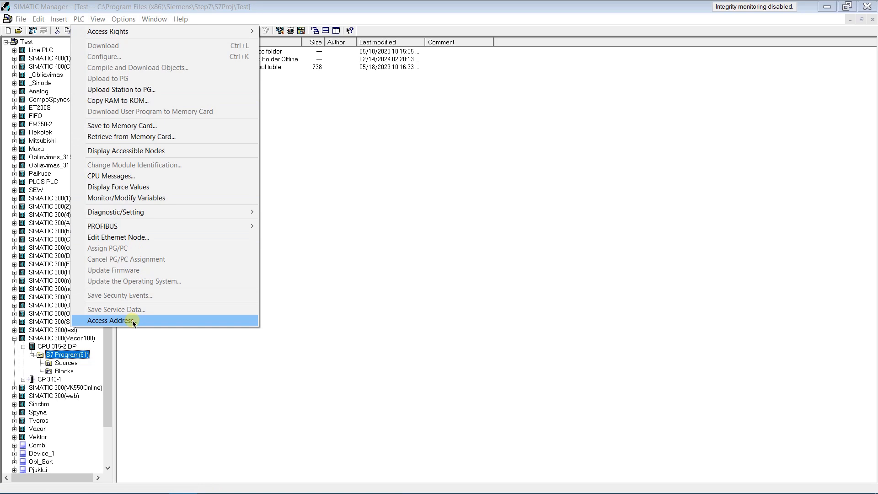
click(113, 321)
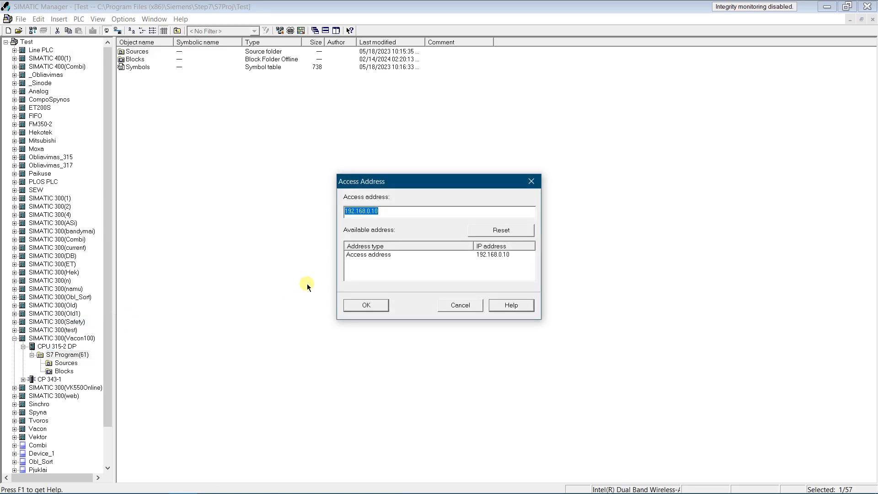
mouse_move(340, 269)
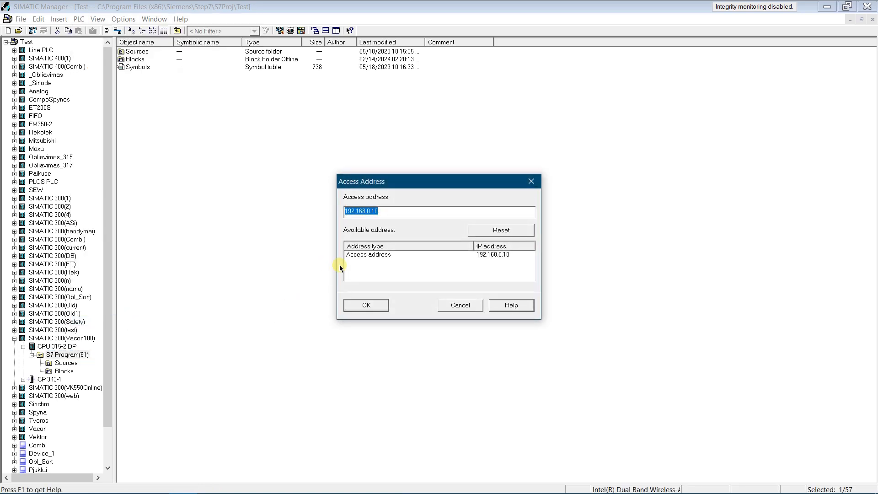
click(500, 230)
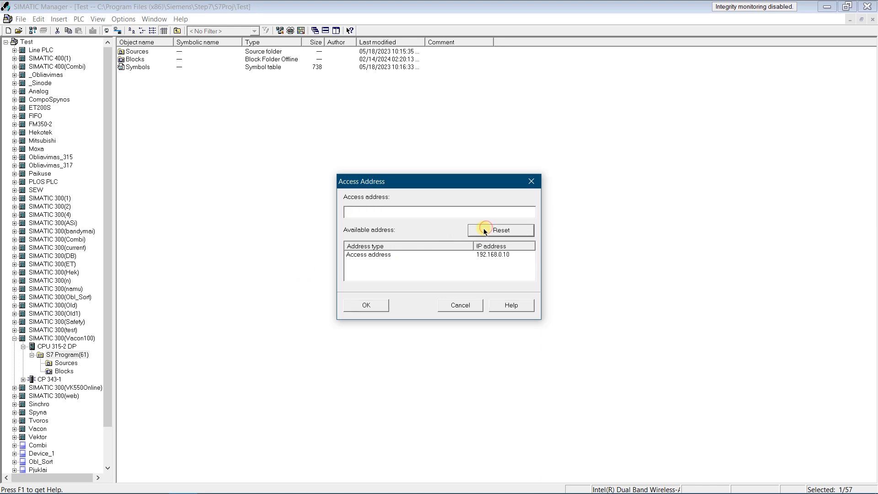
click(366, 305)
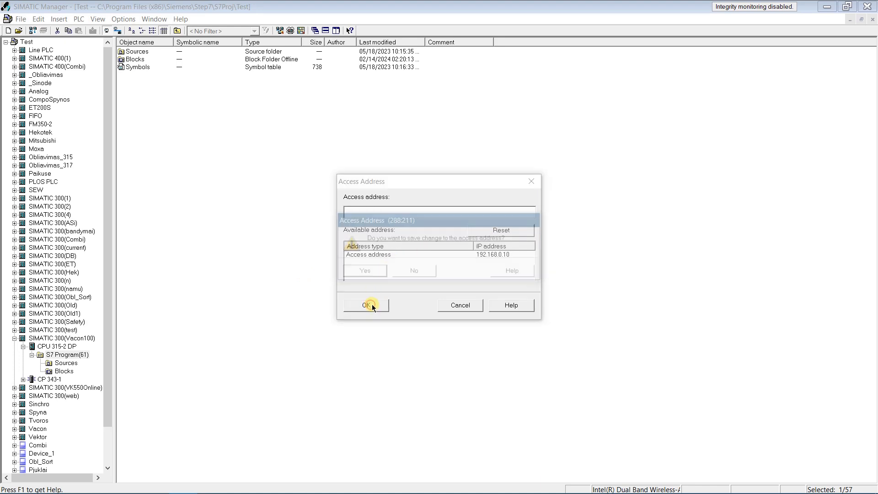
click(365, 305)
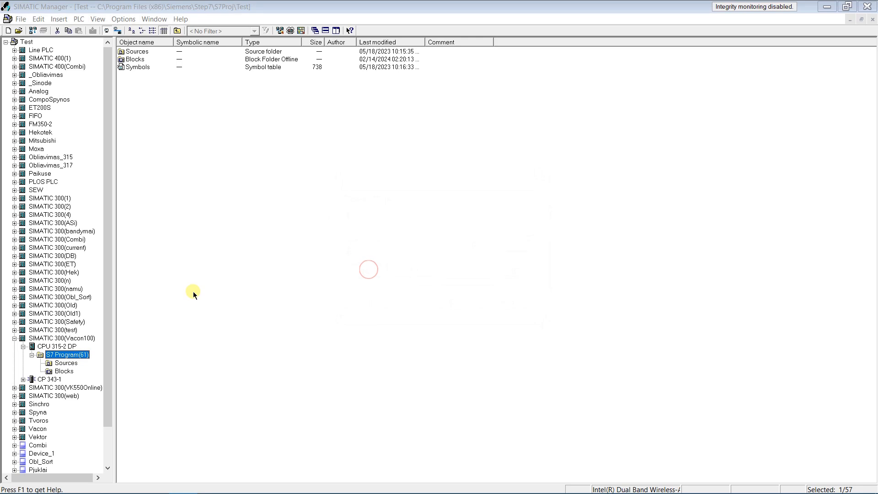
click(62, 338)
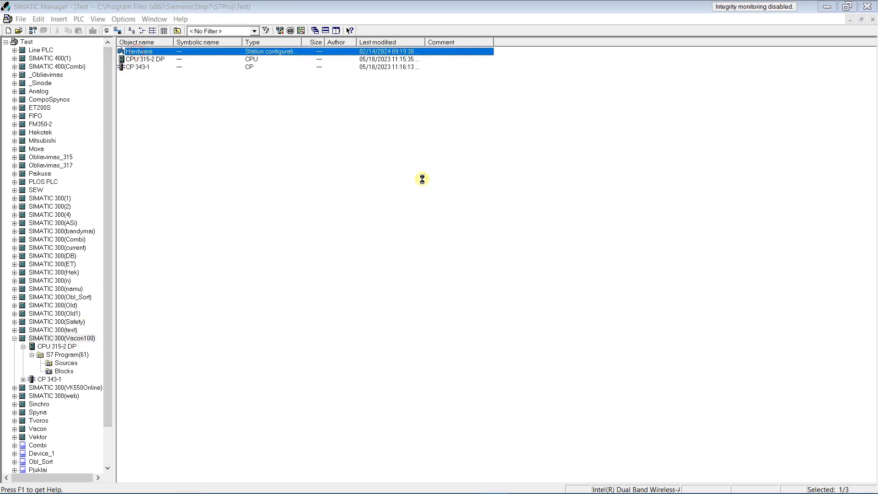
Reopen HW Config, try CPU module information (connection fails), and check the PN-IO address.
double_click(138, 51)
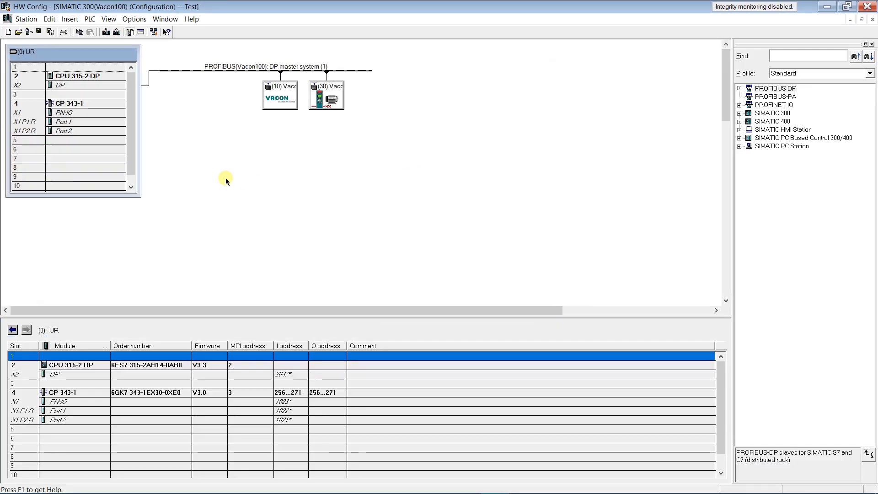
click(78, 75)
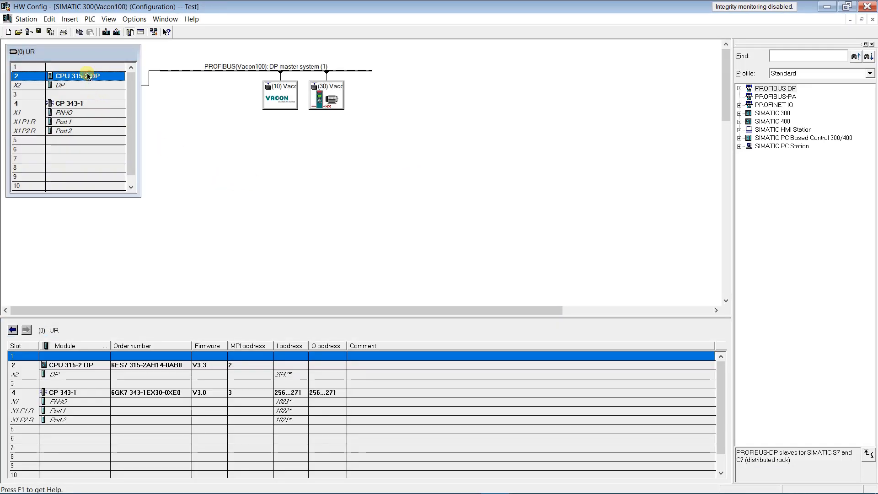
click(89, 19)
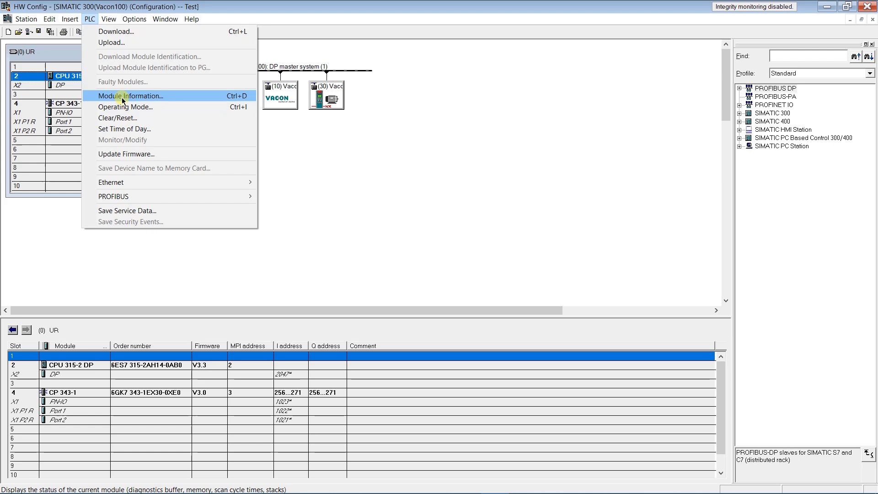
click(132, 96)
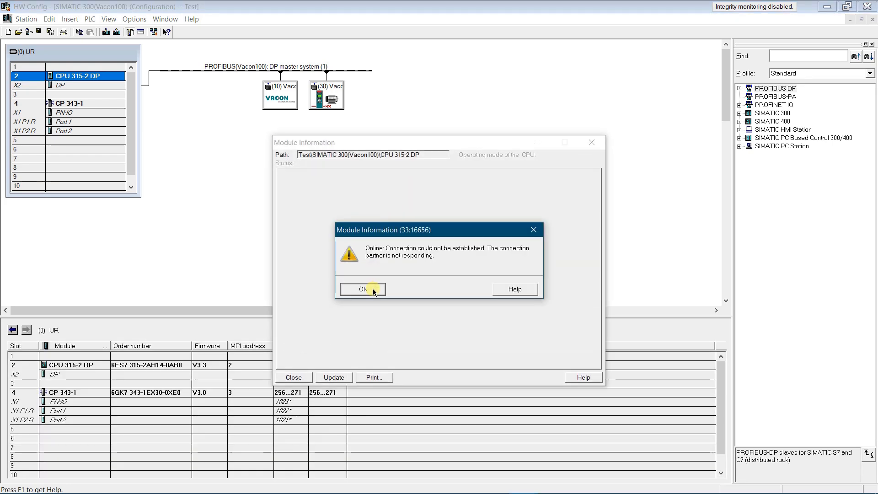
click(363, 289)
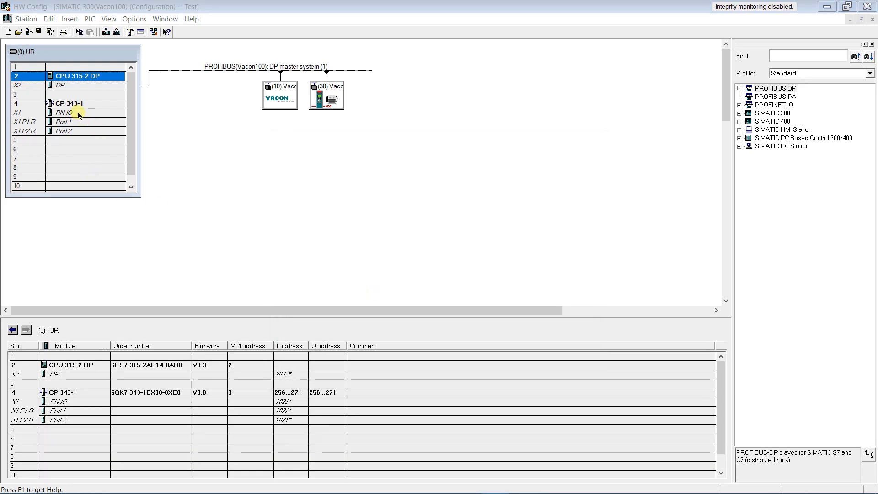
double_click(65, 113)
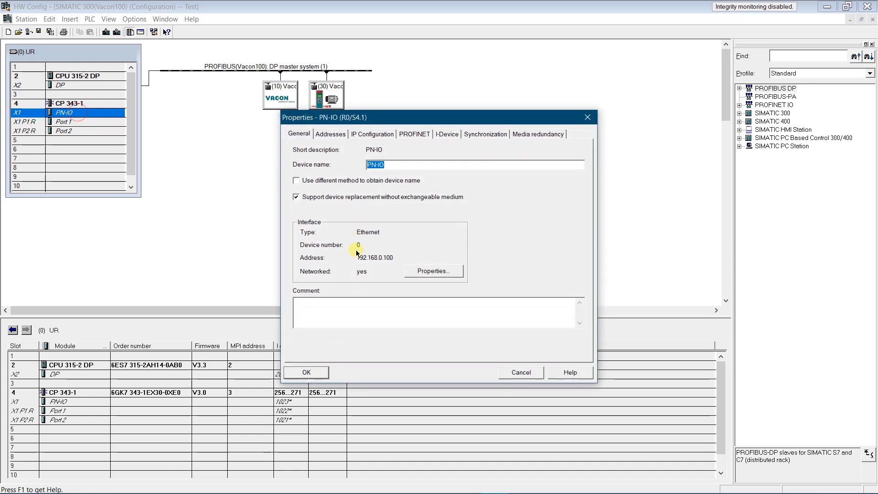
mouse_move(587, 117)
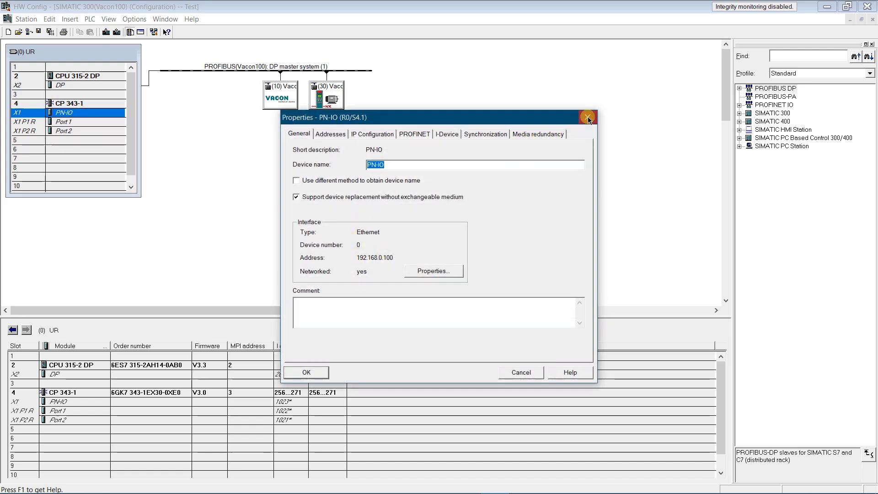
click(587, 117)
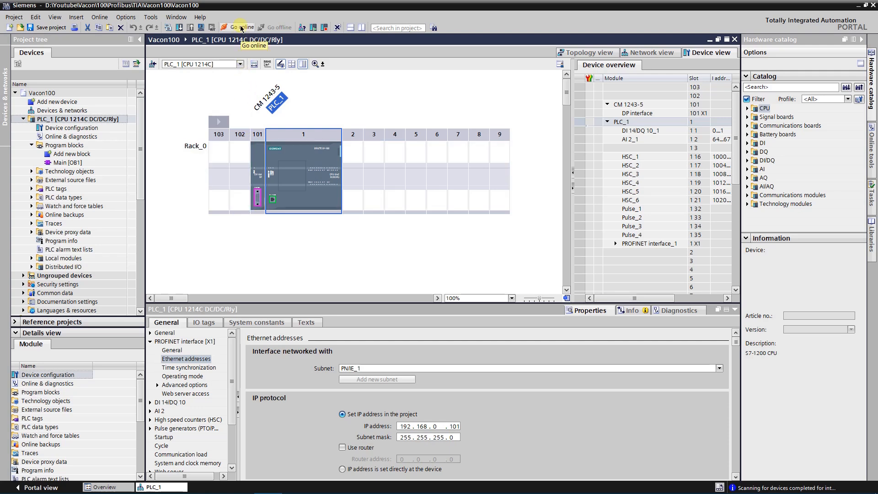
click(240, 27)
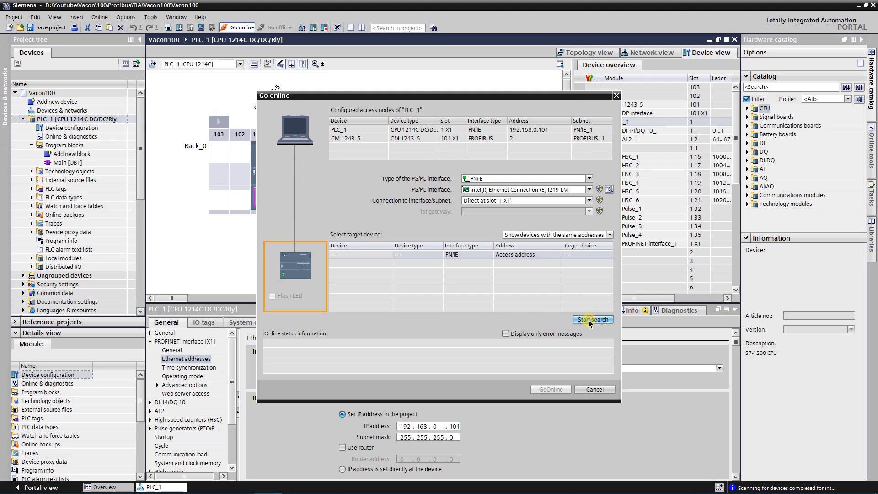
click(593, 319)
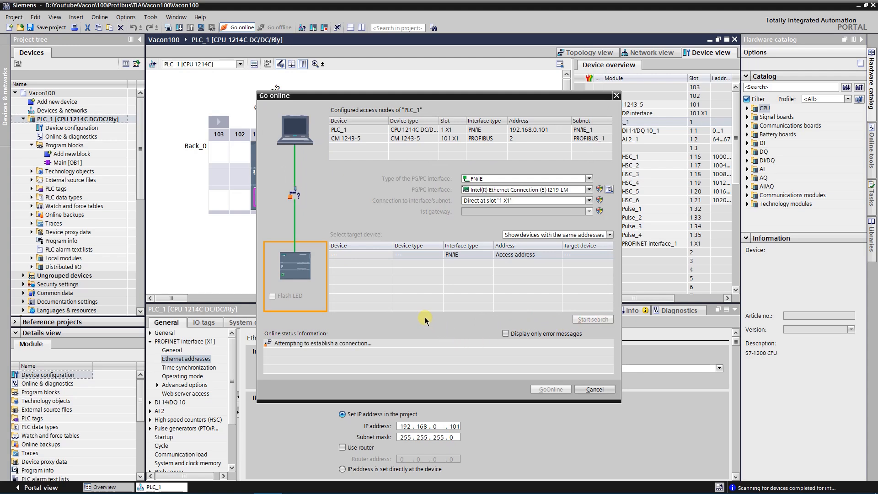
mouse_move(427, 314)
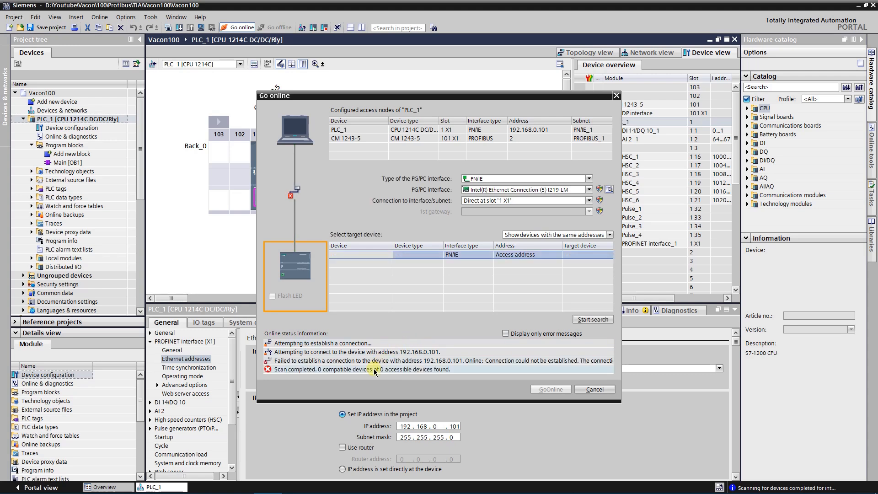
click(594, 389)
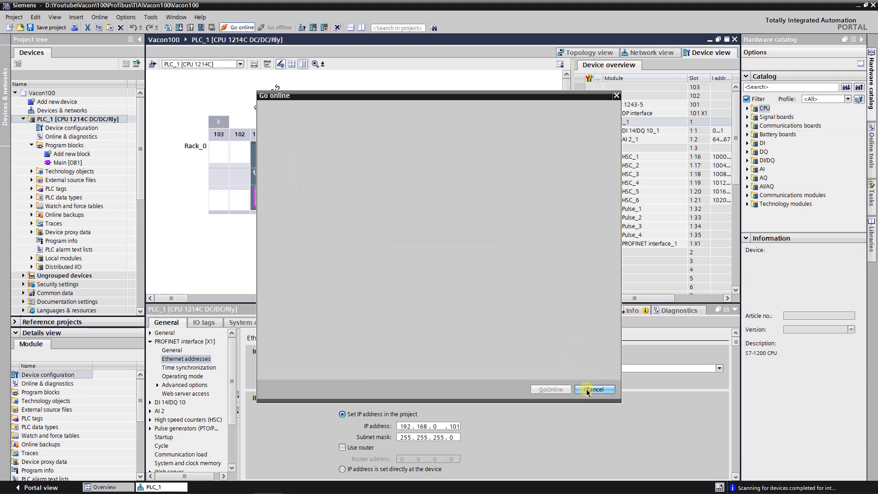
click(594, 389)
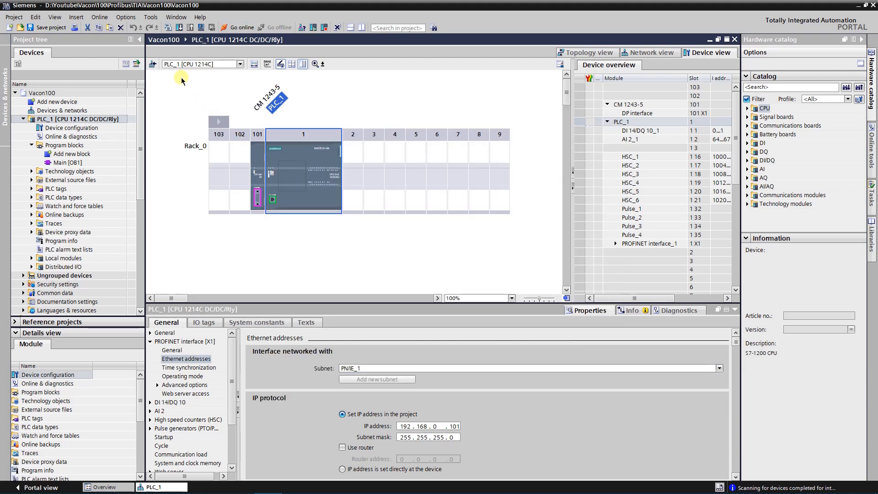
mouse_move(157, 59)
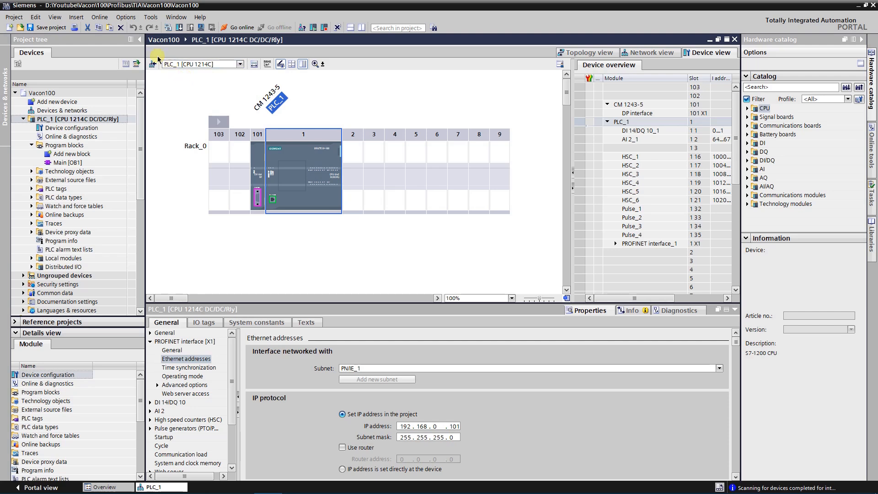
Run Extended go online with 'Show all compatible devices', finding PLC_1 at 192.168.0.1.
click(99, 17)
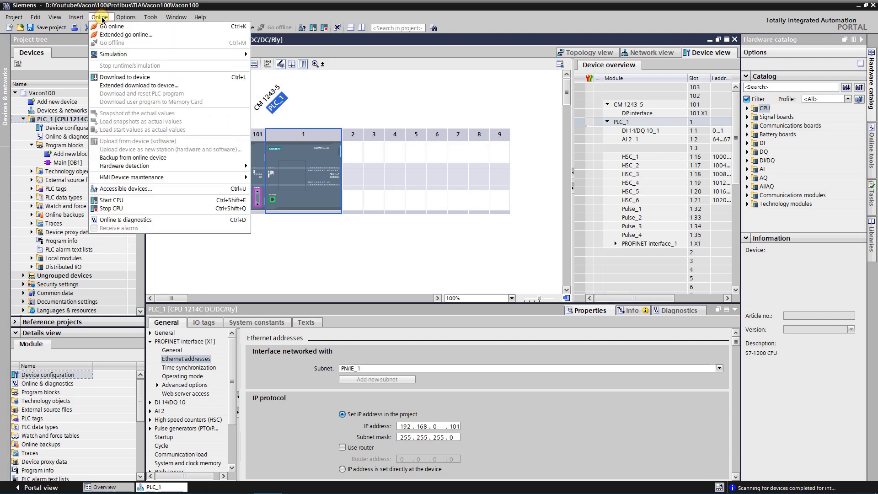
click(113, 26)
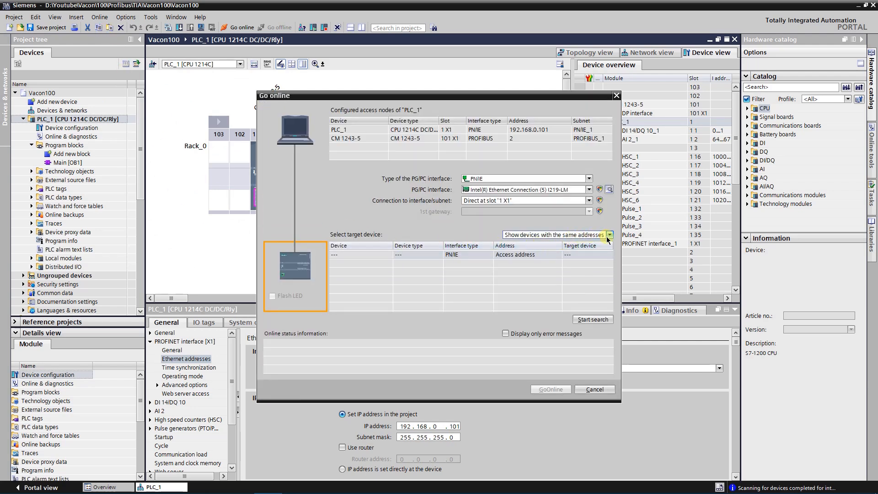
click(610, 235)
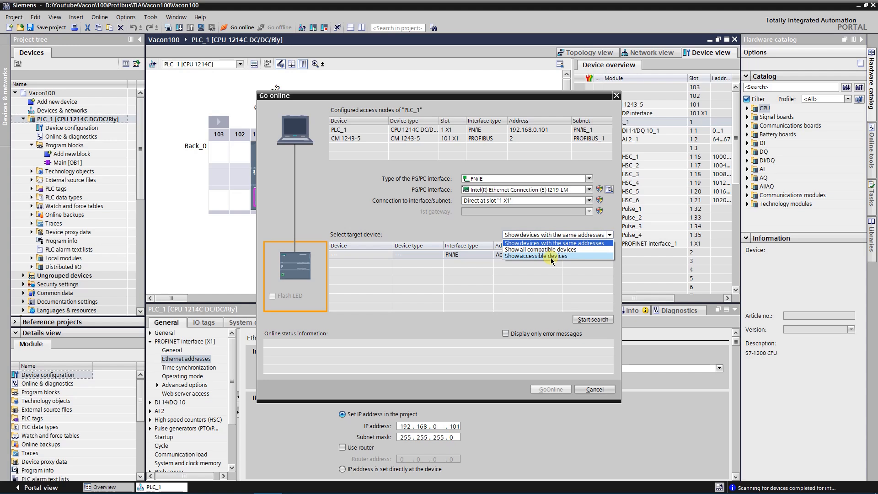
mouse_move(549, 249)
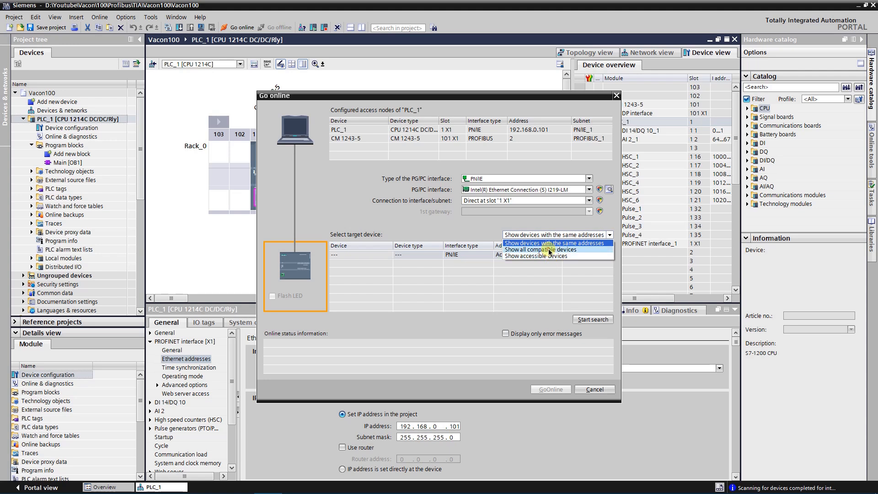
click(556, 249)
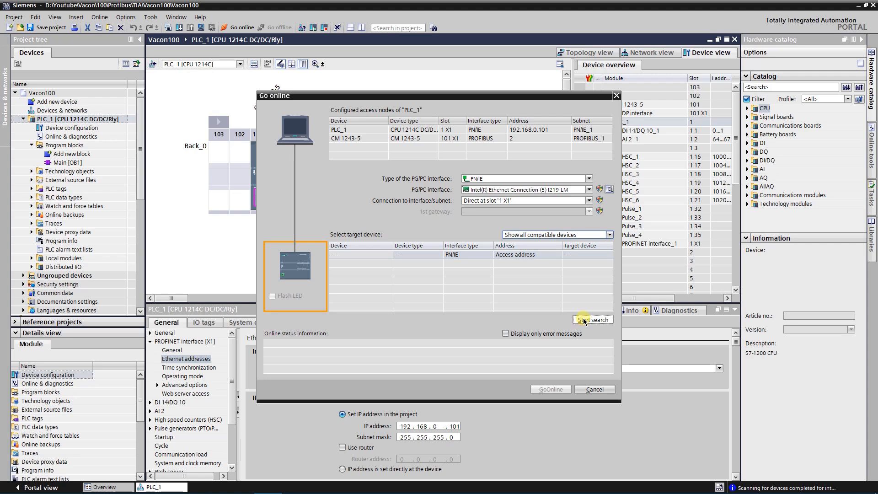
click(592, 319)
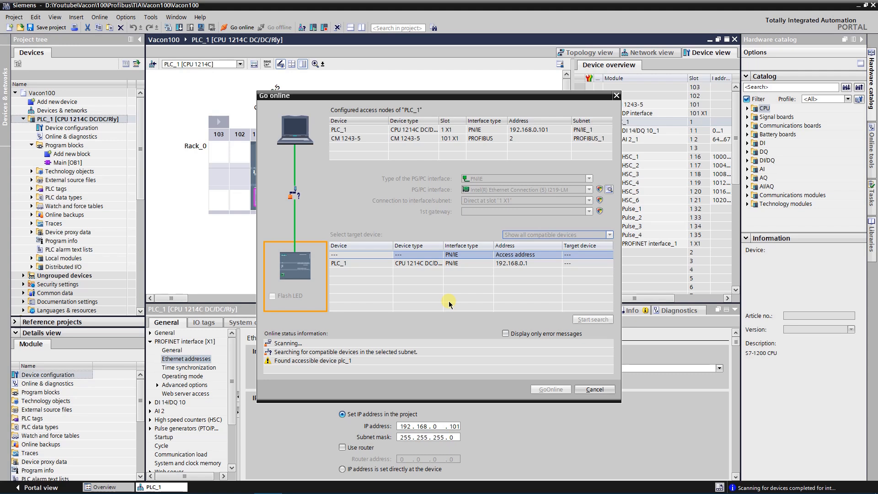
click(592, 319)
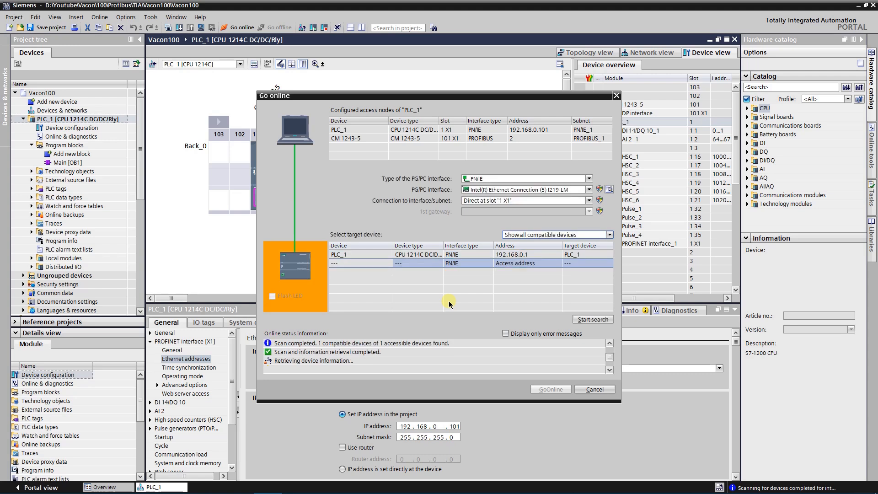
Select the found PLC_1 at 192.168.0.1 and go online with it.
click(451, 263)
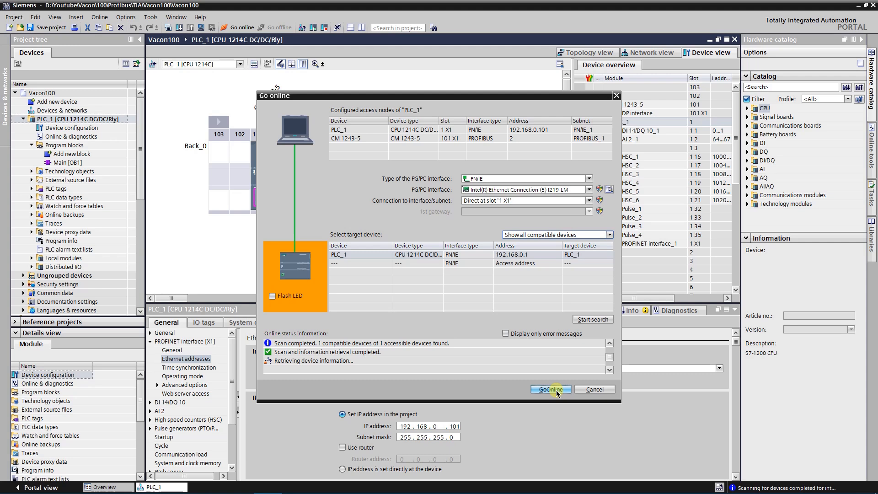
click(550, 389)
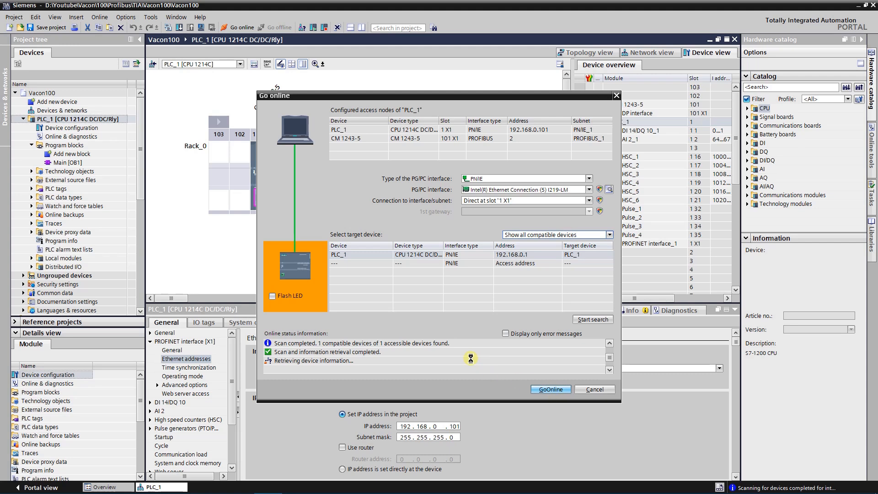
click(593, 390)
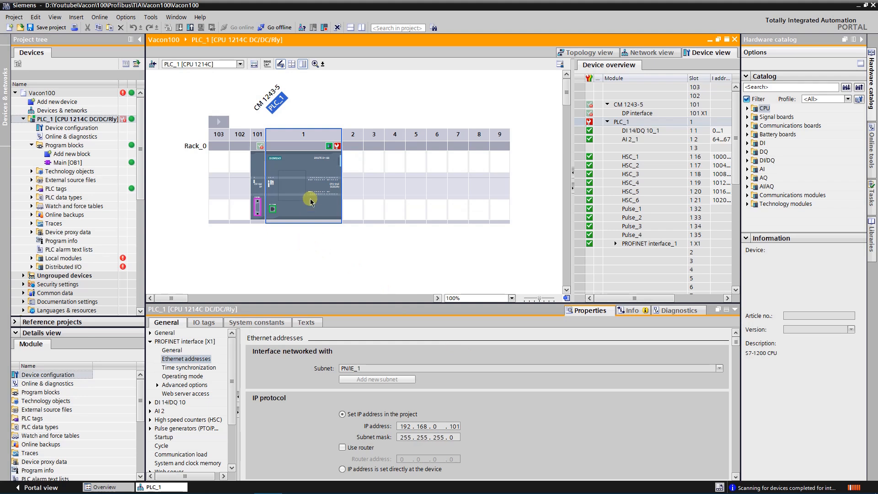
mouse_move(304, 160)
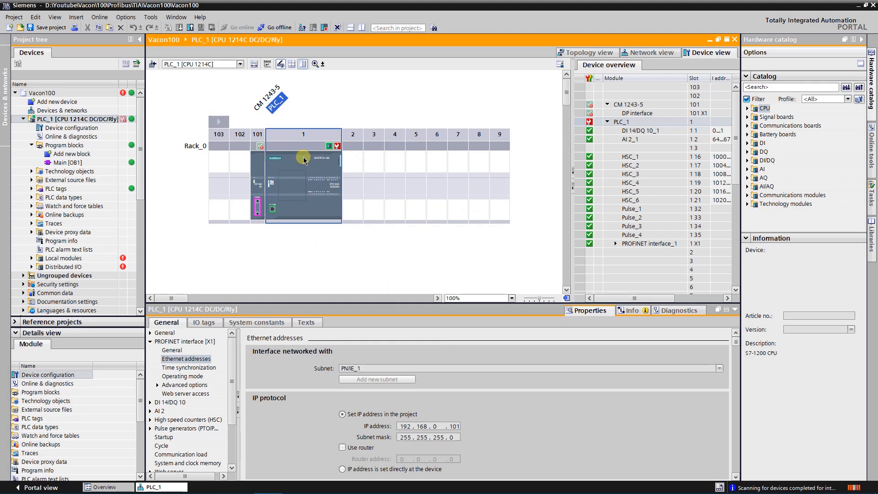
mouse_move(285, 212)
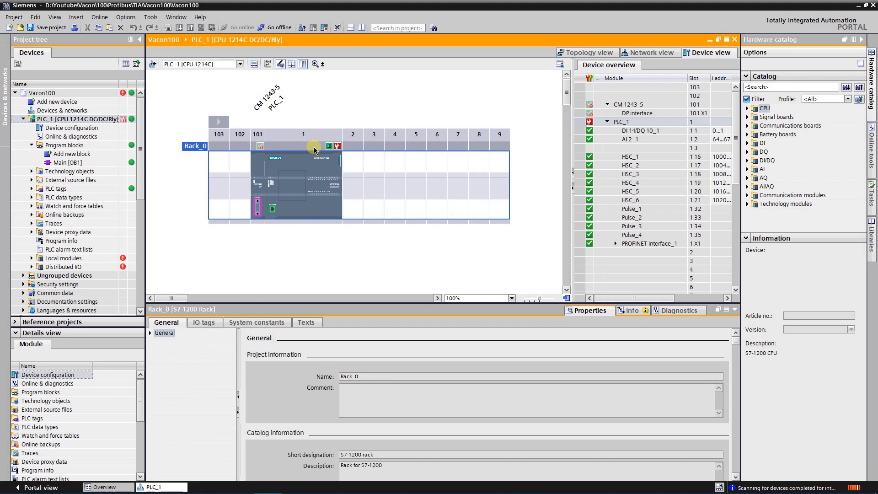
mouse_move(314, 147)
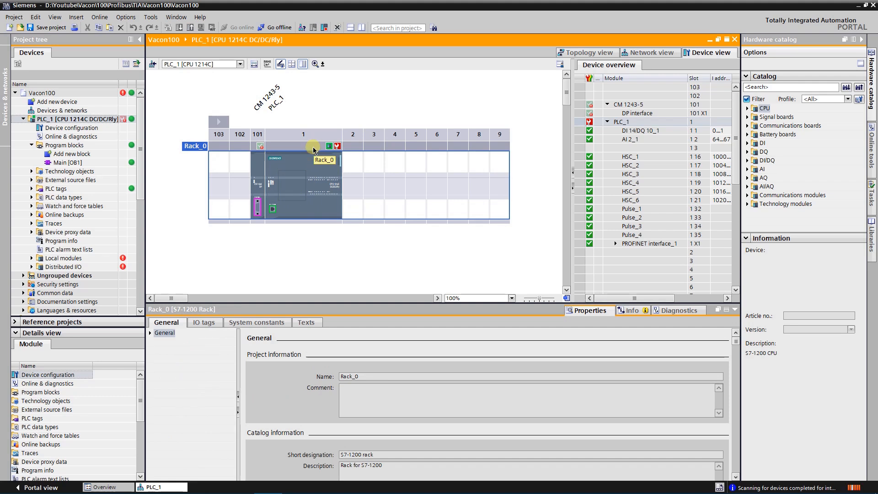